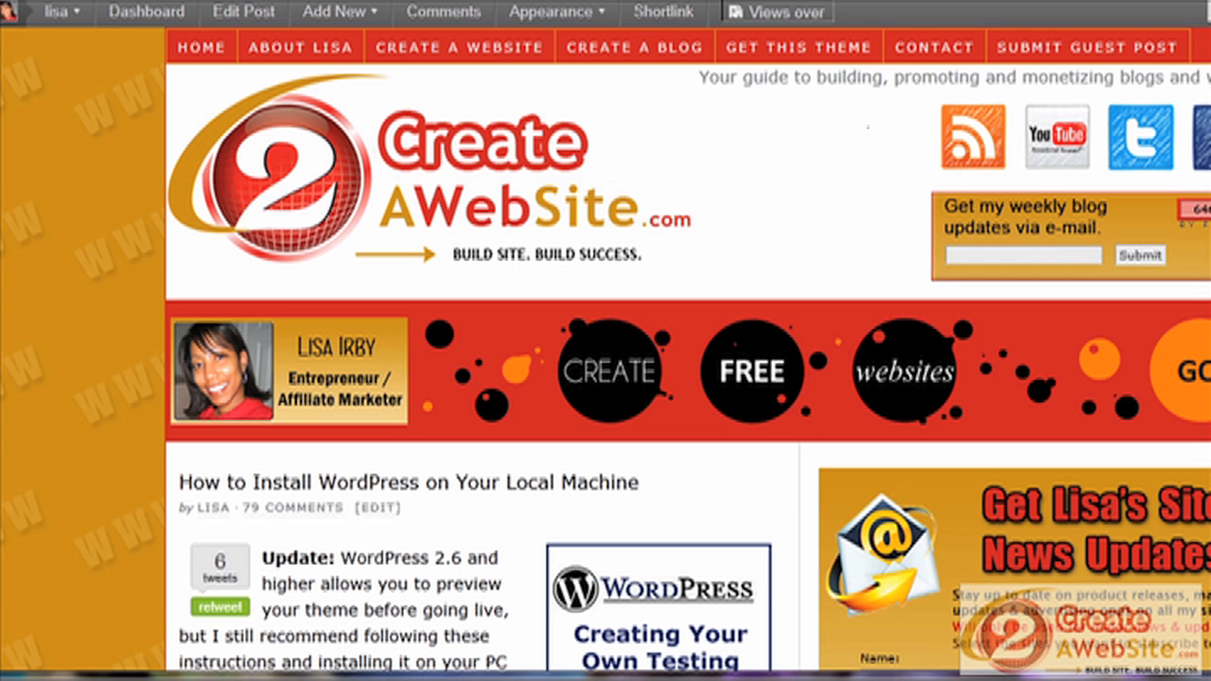
{"action": "scroll", "scroll_direction": "down", "scroll_amount": 3}
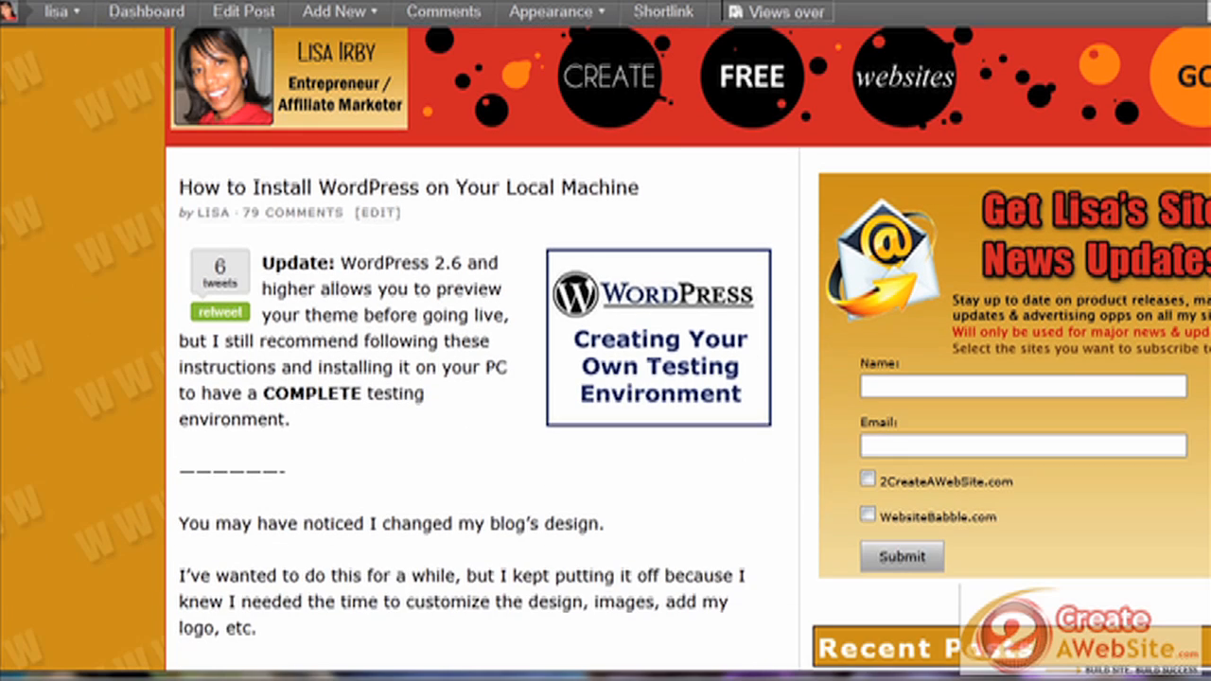
{"action": "scroll", "scroll_direction": "down", "scroll_amount": 3}
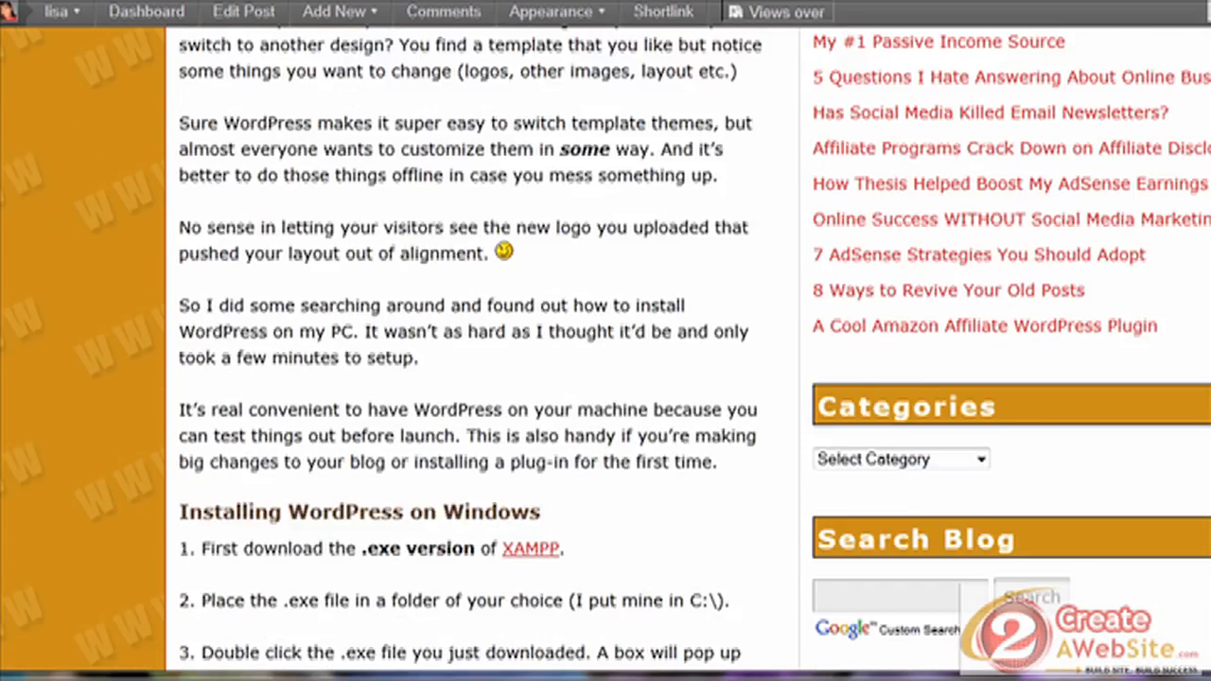
{"action": "scroll", "scroll_direction": "down", "scroll_amount": 3}
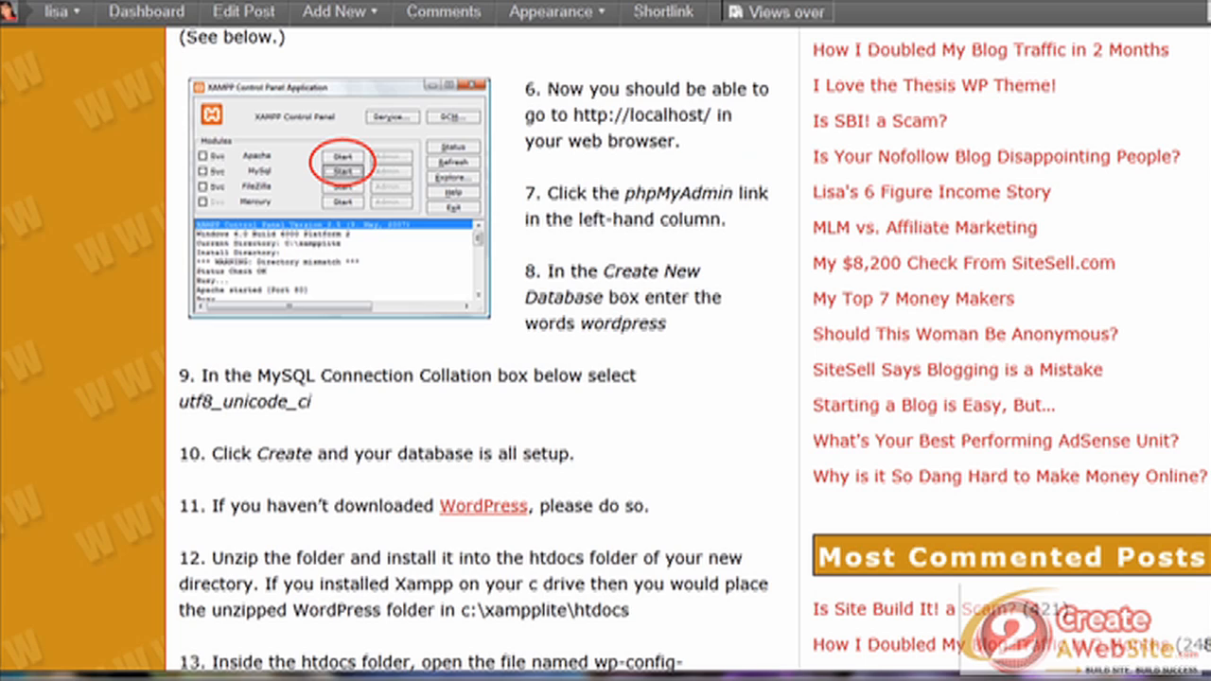
{"action": "scroll", "scroll_direction": "down", "scroll_amount": 3}
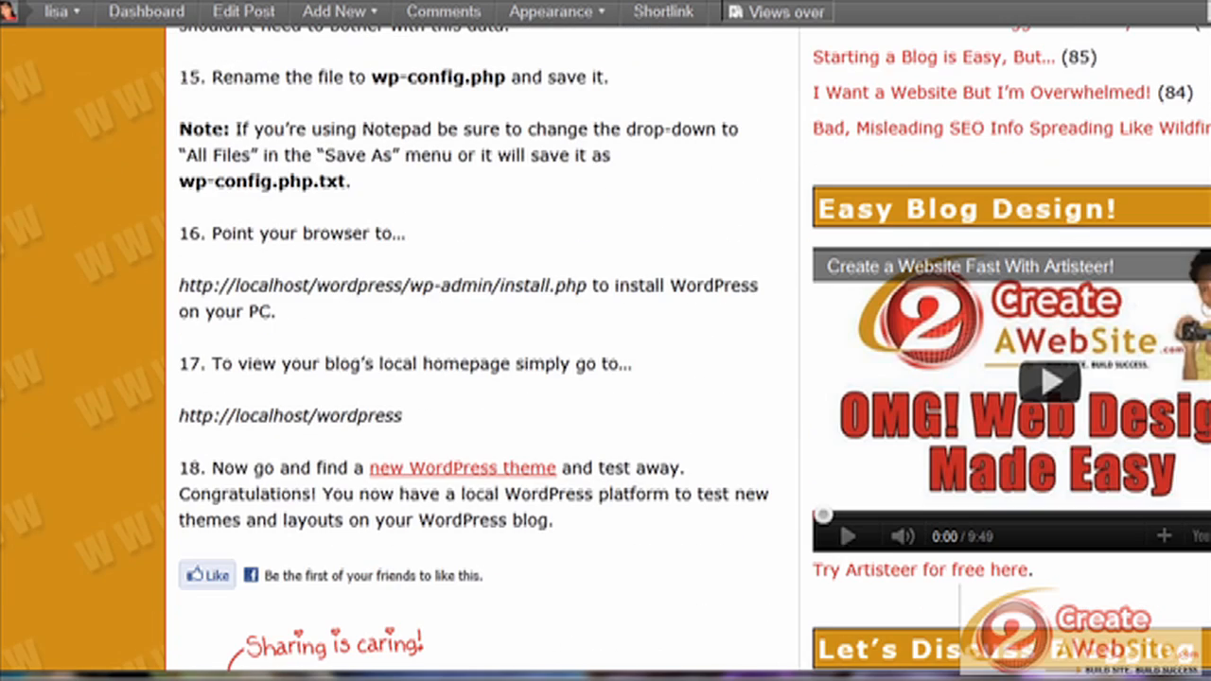
{"action": "scroll", "scroll_direction": "down", "scroll_amount": 3}
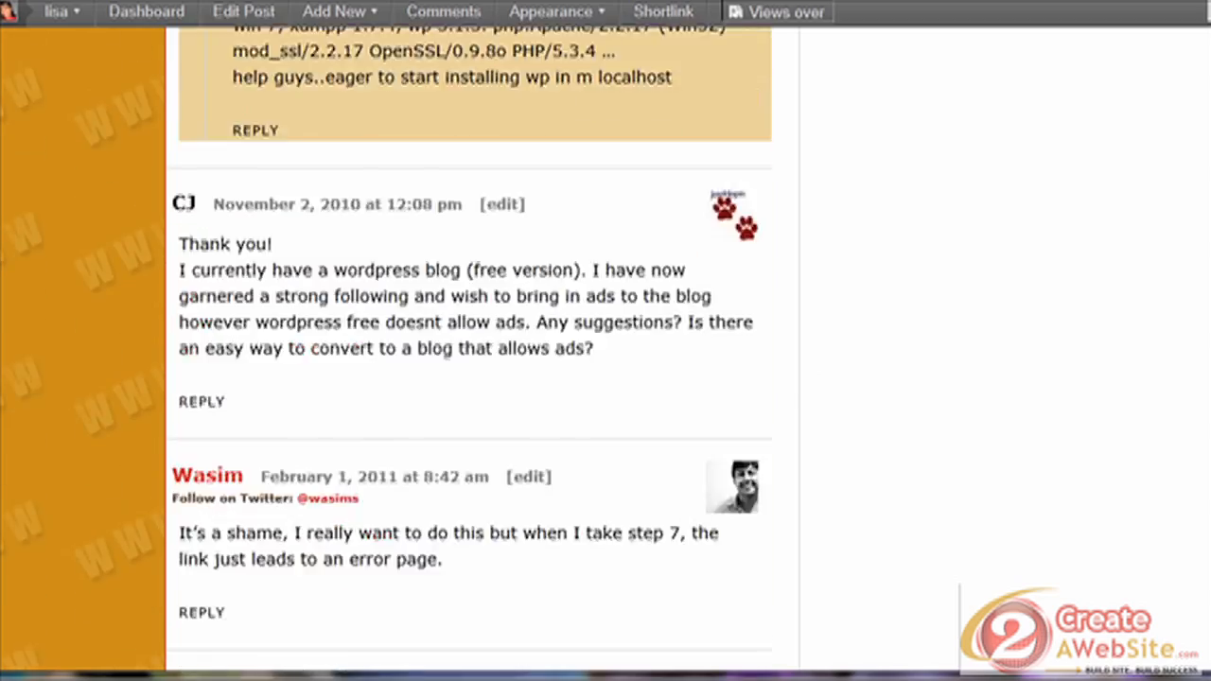
{"action": "scroll", "scroll_direction": "down", "scroll_amount": 3}
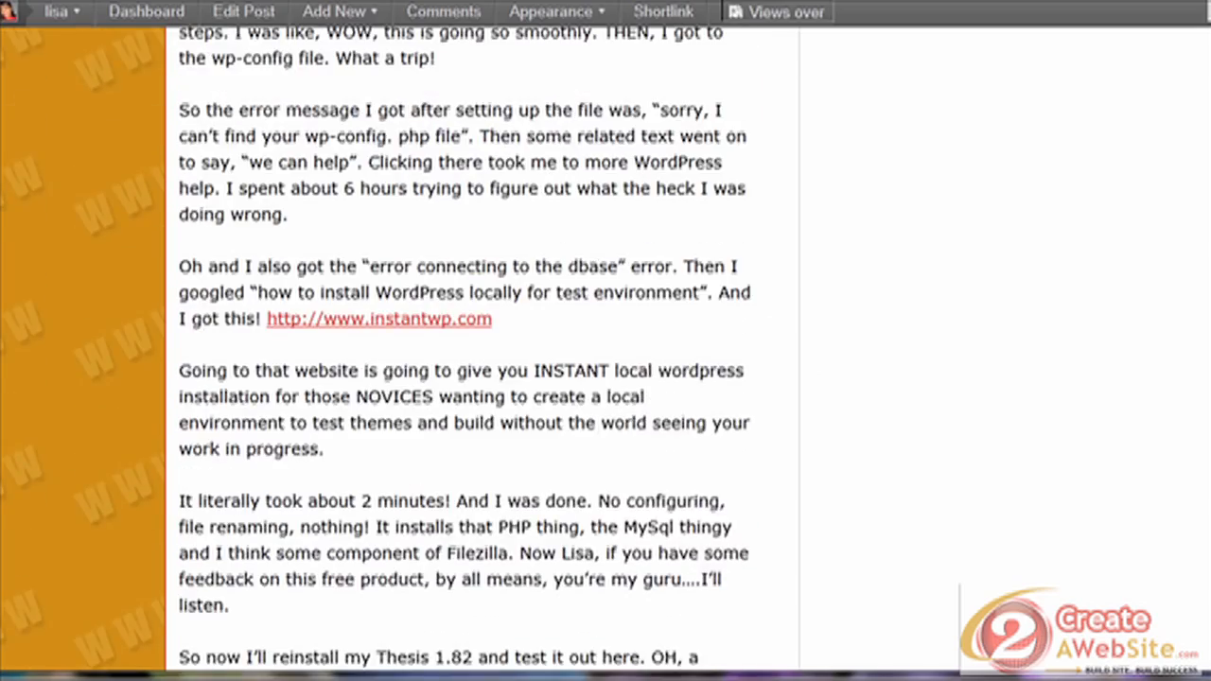
{"action": "scroll", "scroll_direction": "down", "scroll_amount": 3}
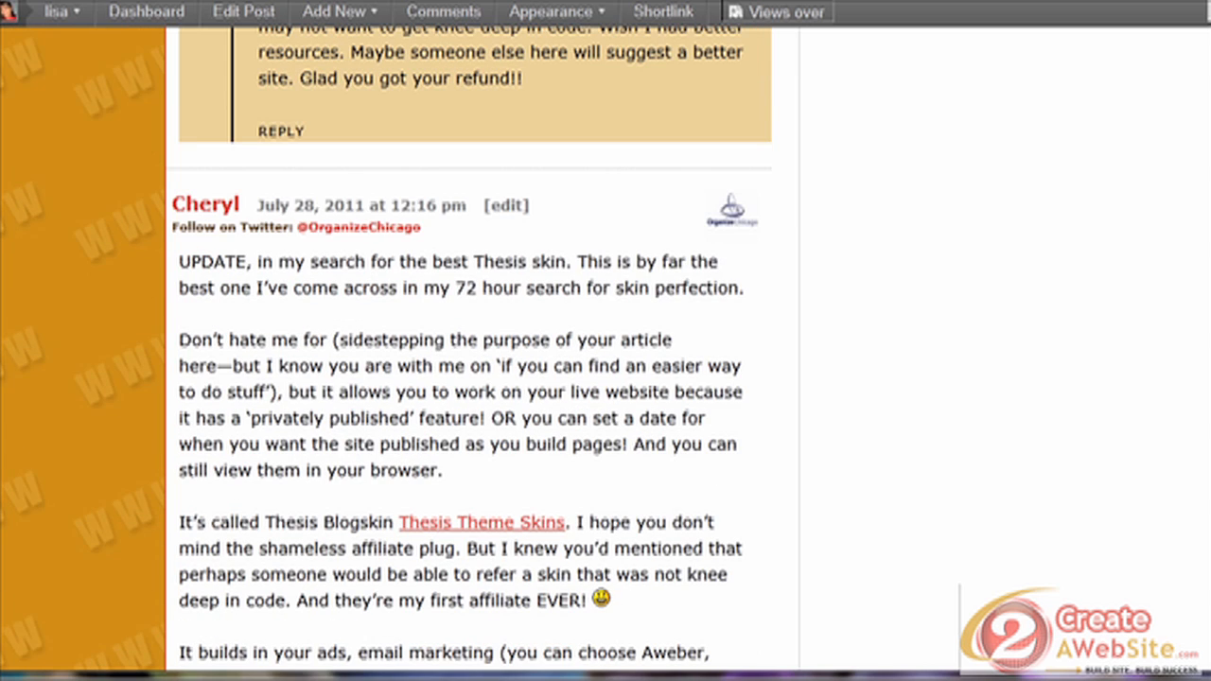
{"action": "scroll", "scroll_direction": "down", "scroll_amount": 3}
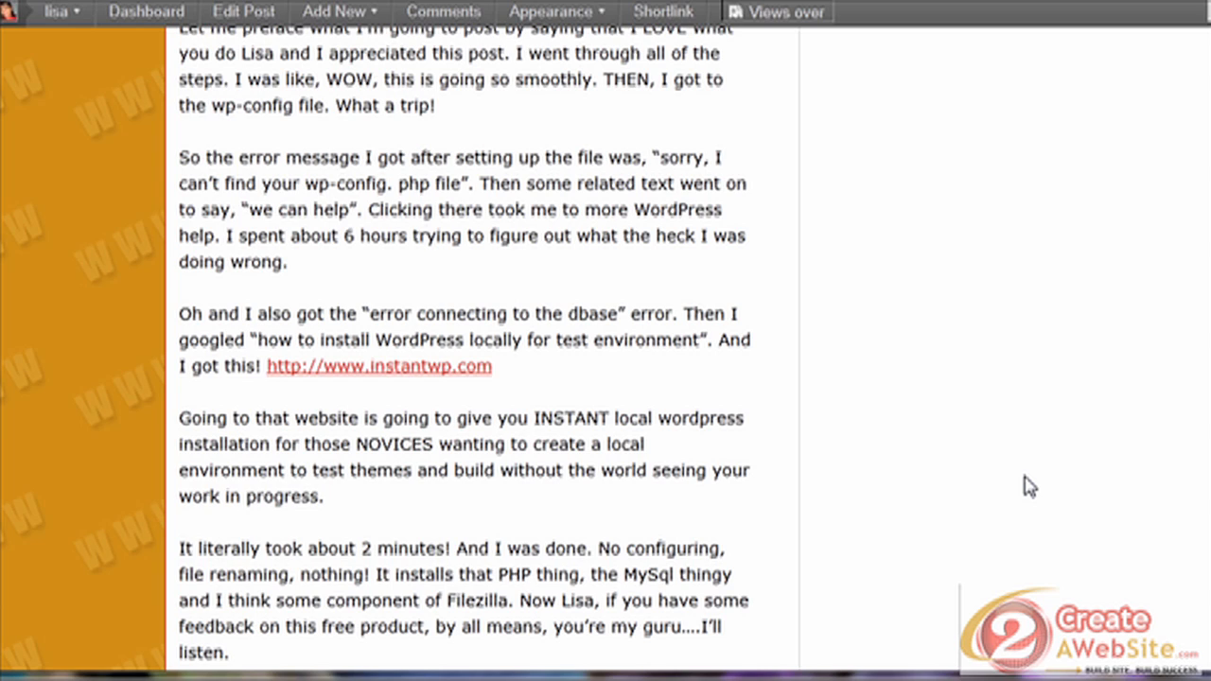
{"action": "mouse_move", "coordinate": [1054, 418]}
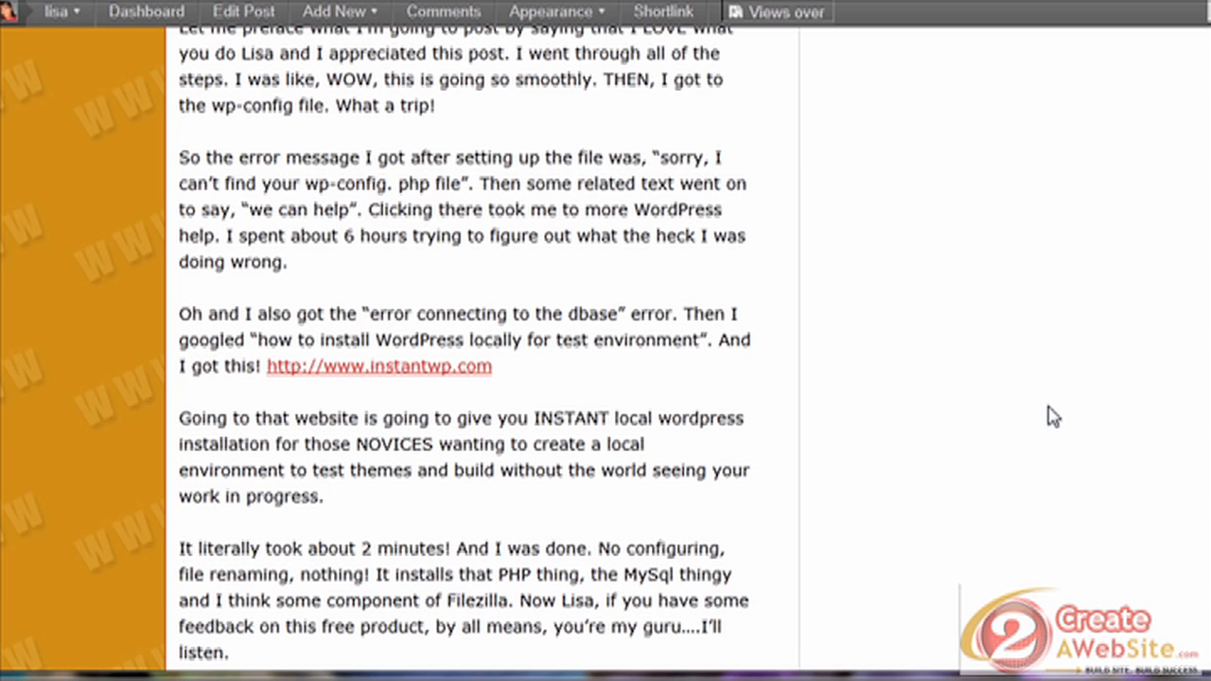
{"action": "mouse_move", "coordinate": [1018, 405]}
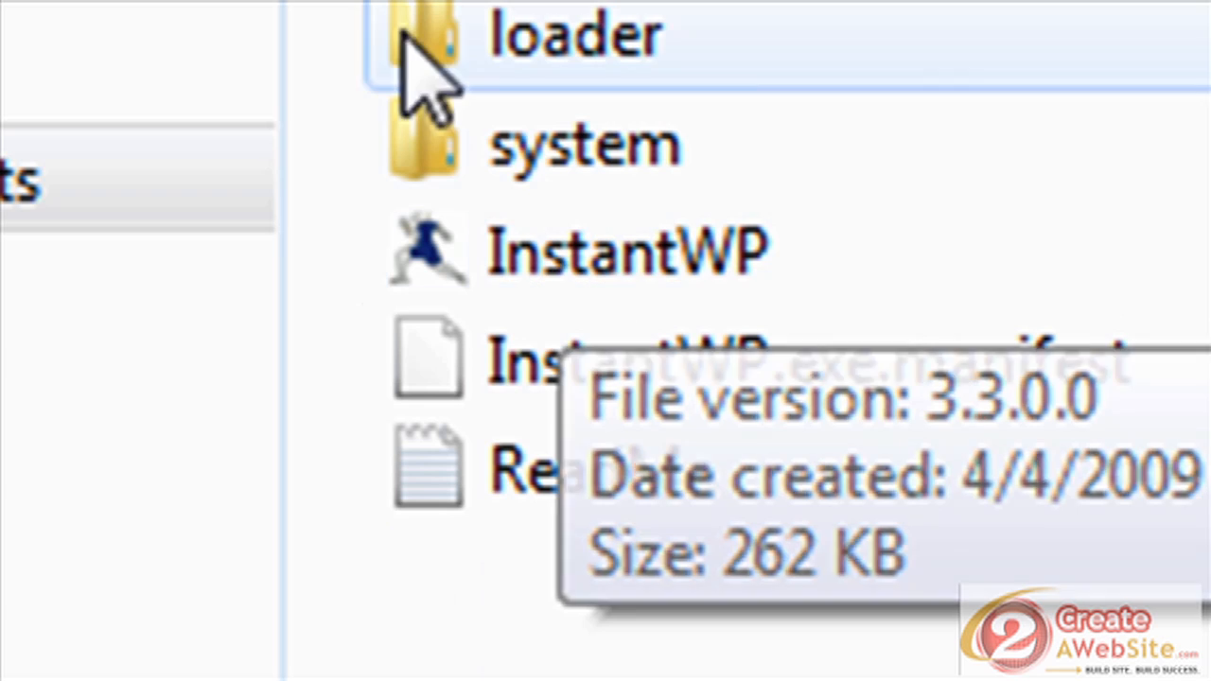
{"action": "mouse_move", "coordinate": [720, 265]}
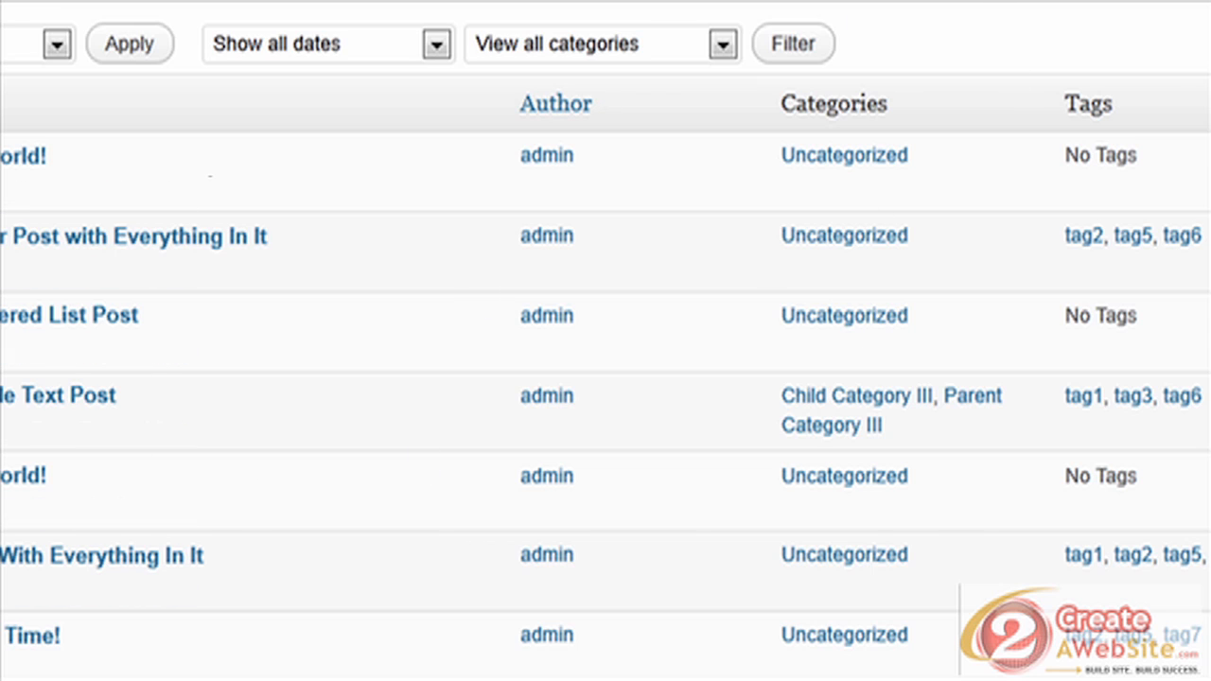
{"action": "mouse_move", "coordinate": [90, 460]}
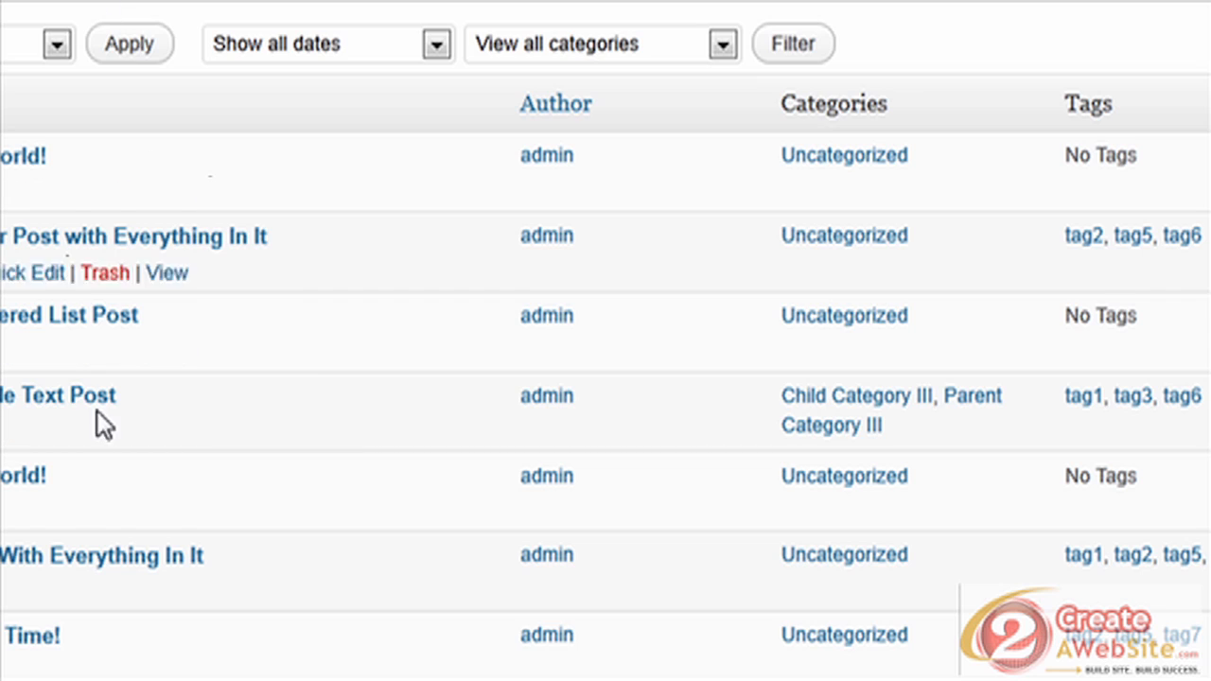
{"action": "mouse_move", "coordinate": [303, 53]}
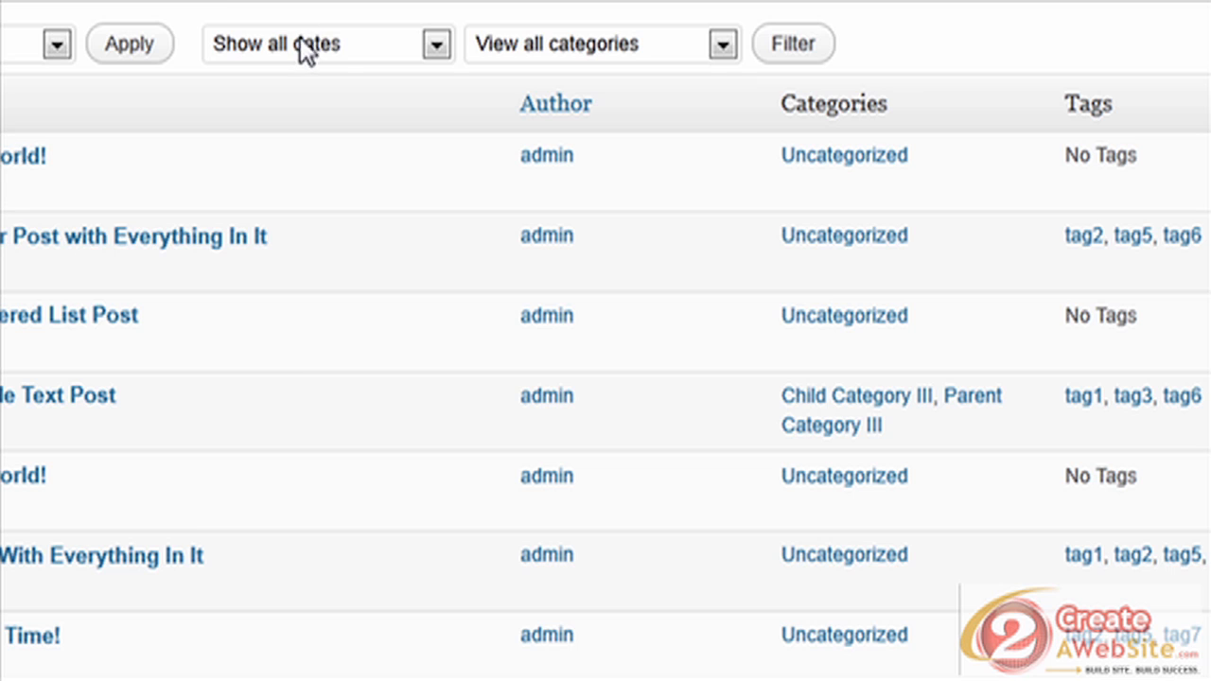